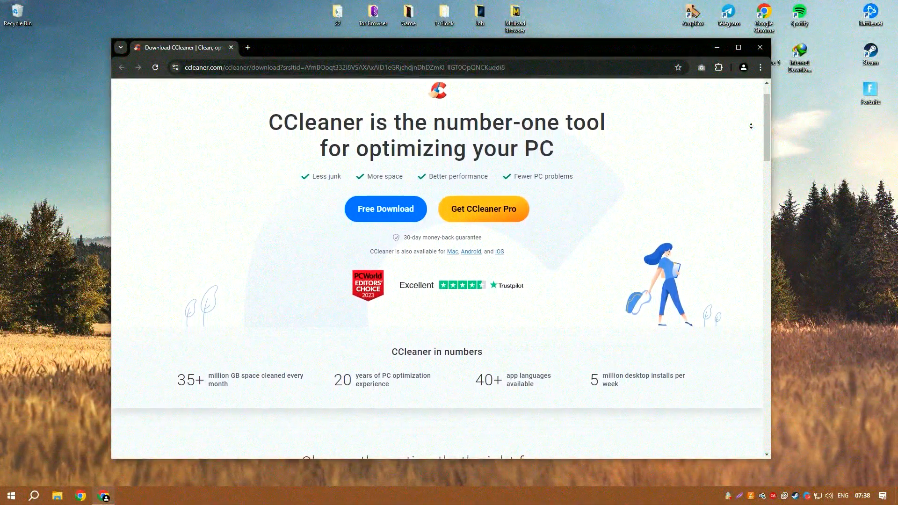
Scroll through the CCleaner homepage, then choose Free Download for the free version.
scroll(down, 3)
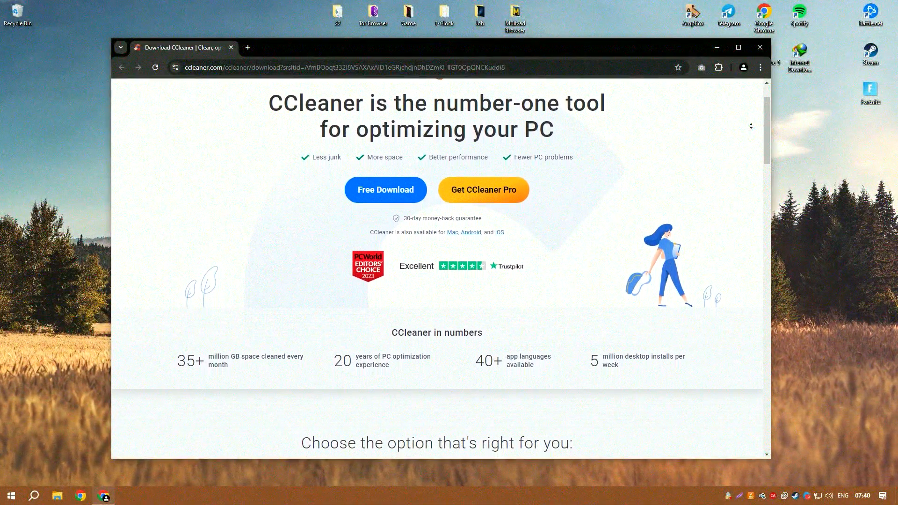
scroll(down, 3)
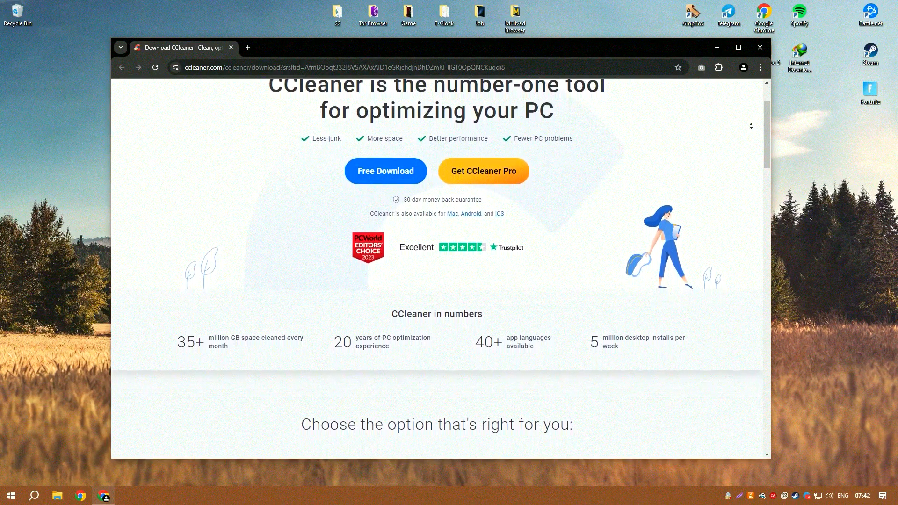
scroll(down, 3)
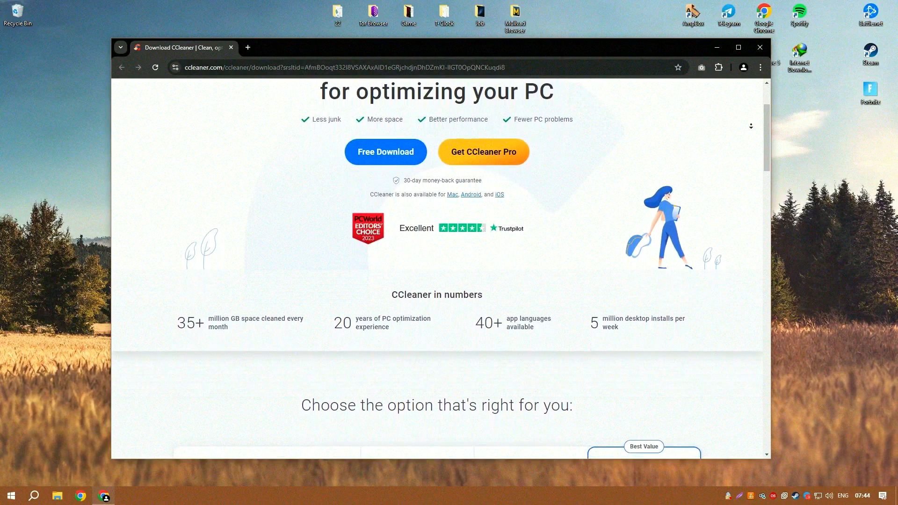
scroll(down, 3)
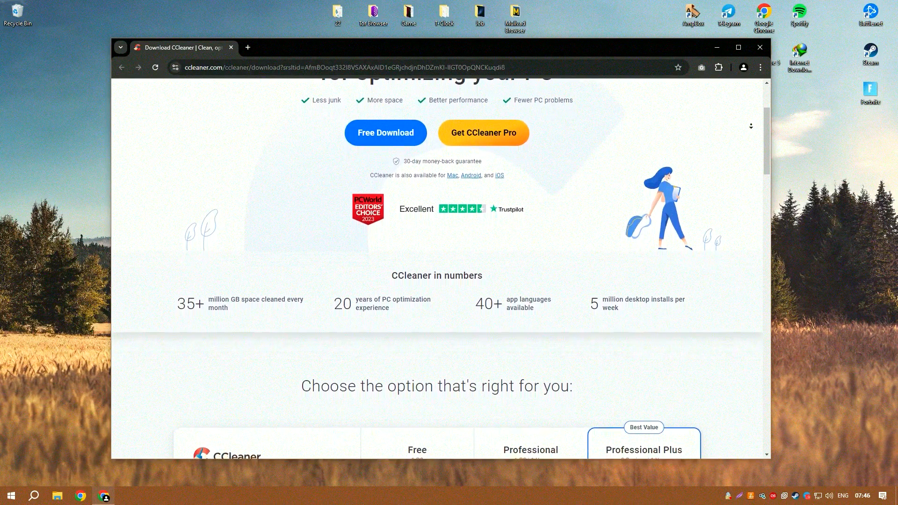
scroll(down, 3)
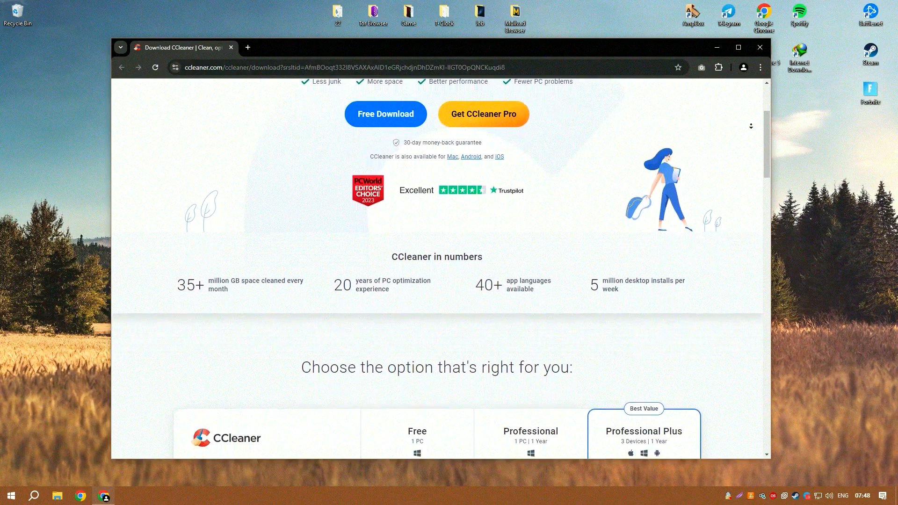
scroll(down, 3)
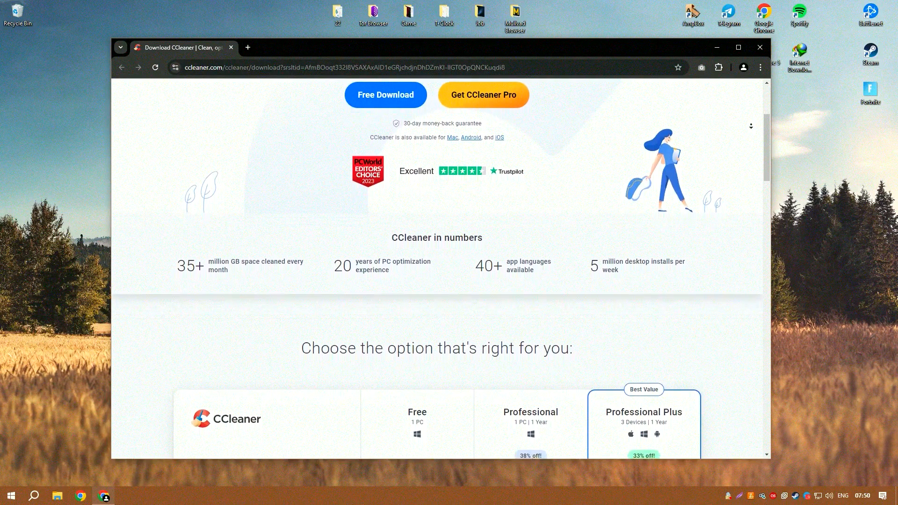
scroll(down, 3)
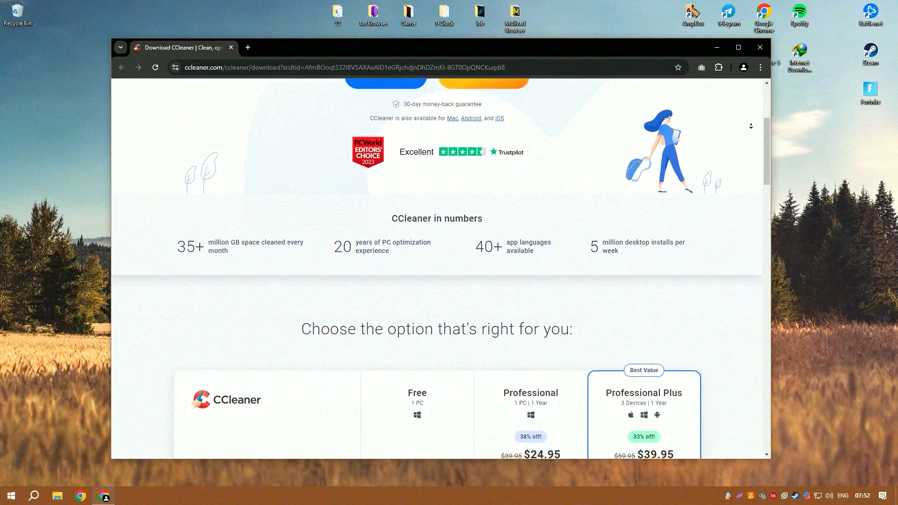
scroll(down, 3)
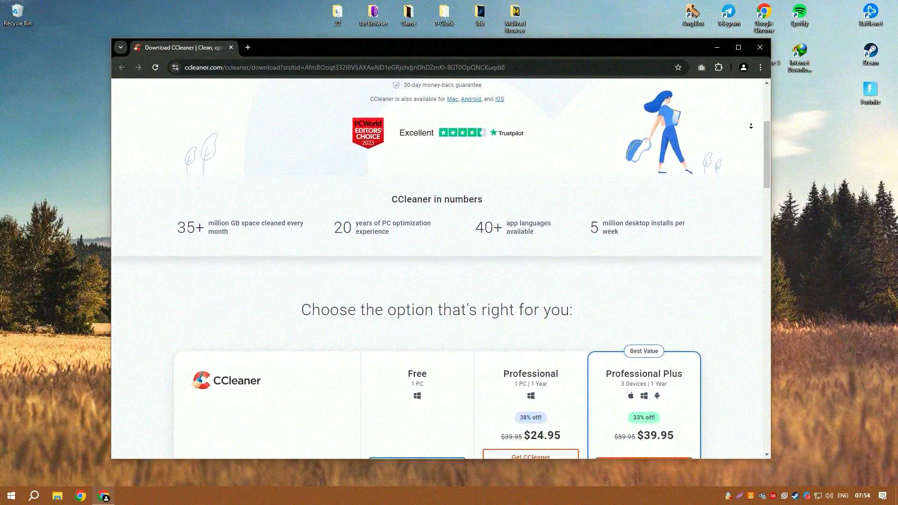
scroll(down, 3)
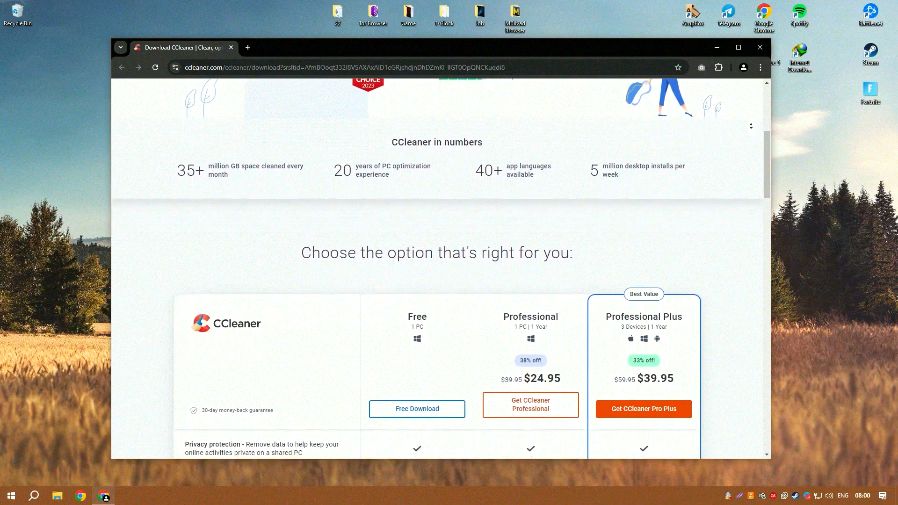
scroll(down, 3)
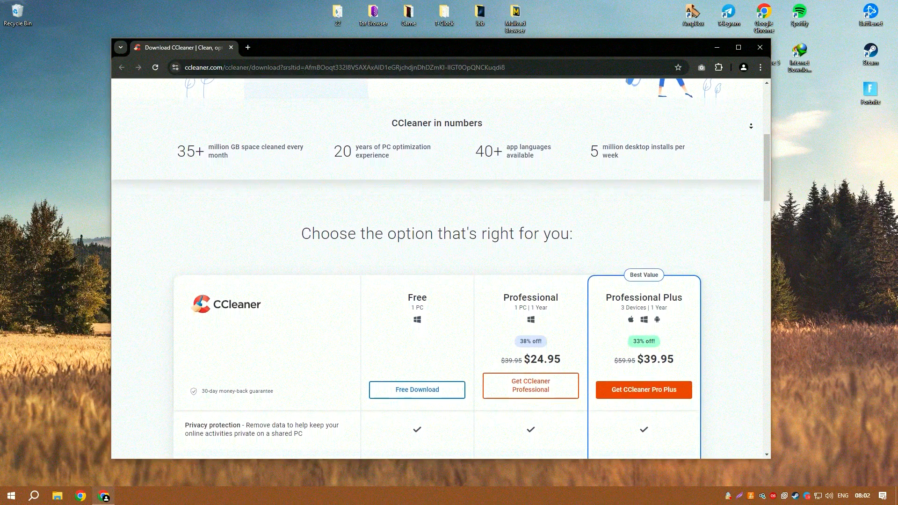
scroll(down, 3)
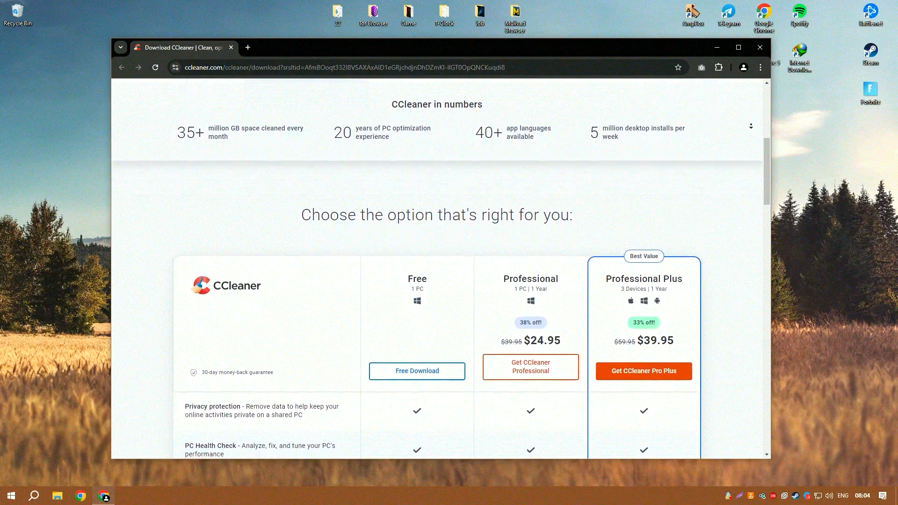
scroll(down, 3)
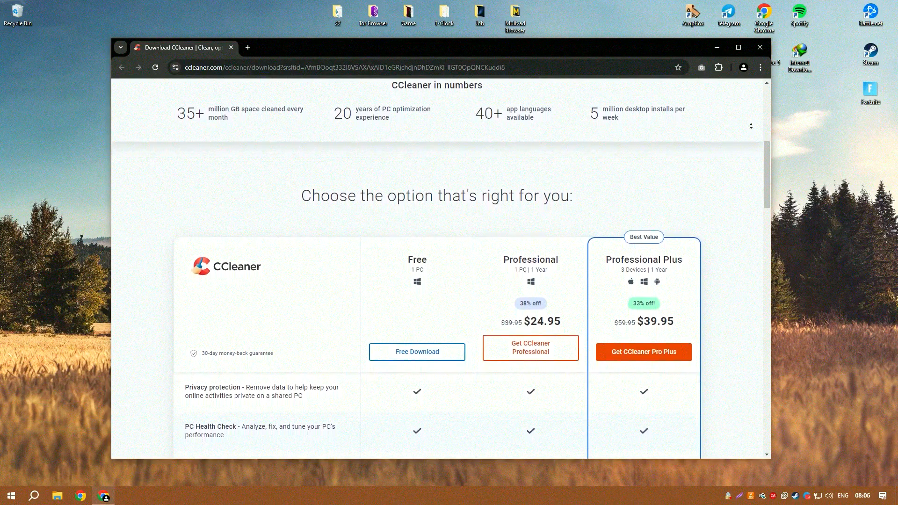
scroll(down, 3)
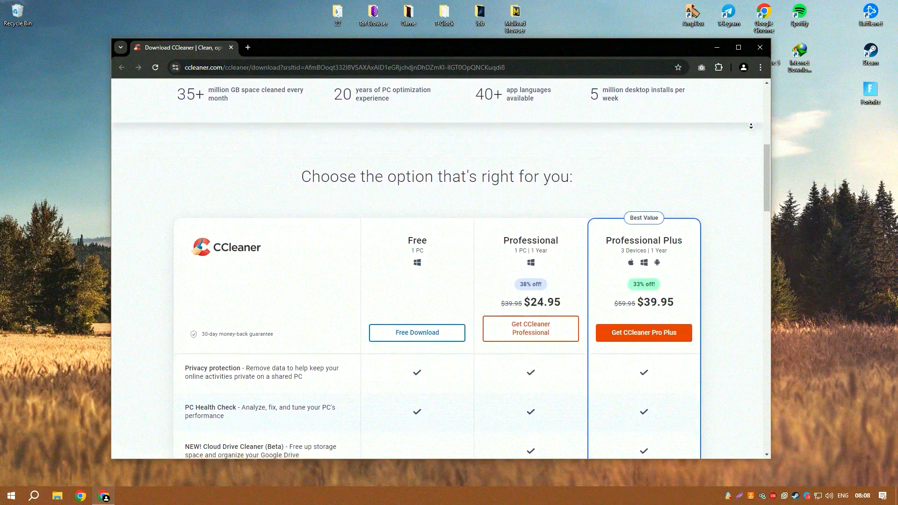
scroll(down, 3)
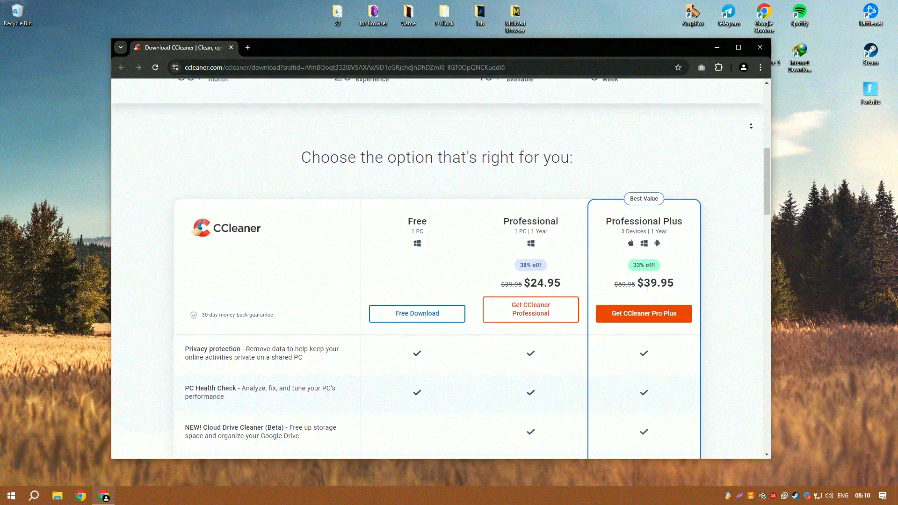
scroll(down, 3)
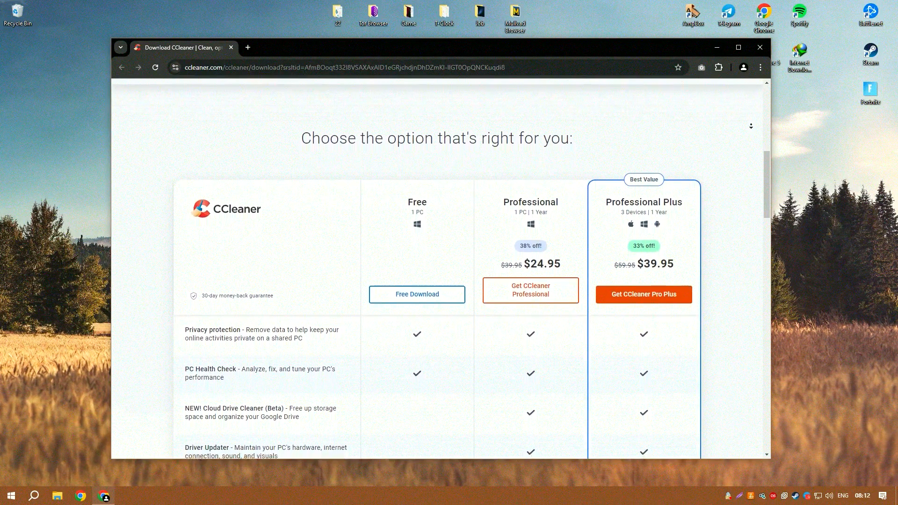
scroll(down, 3)
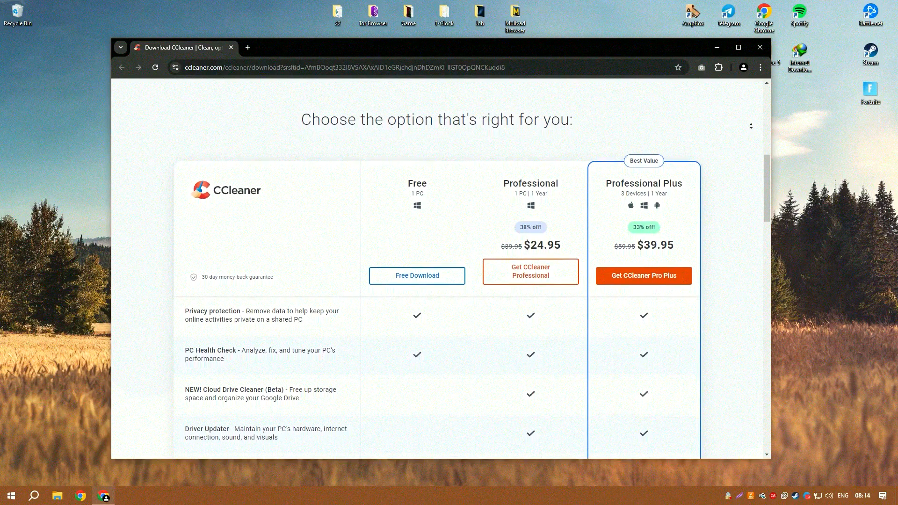
scroll(down, 3)
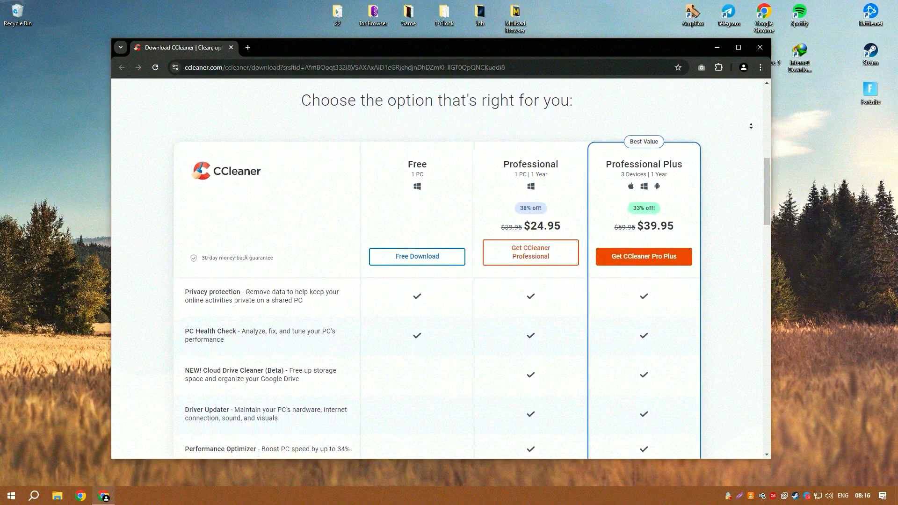
scroll(down, 3)
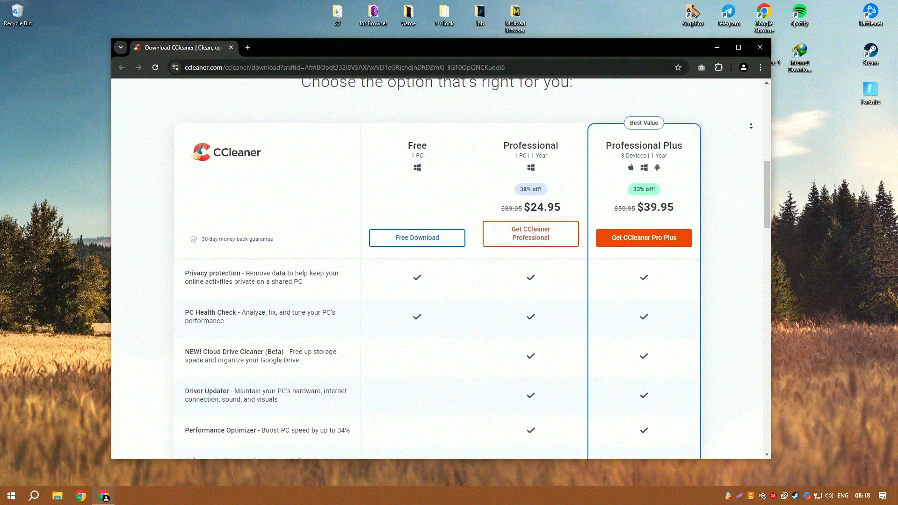
scroll(down, 3)
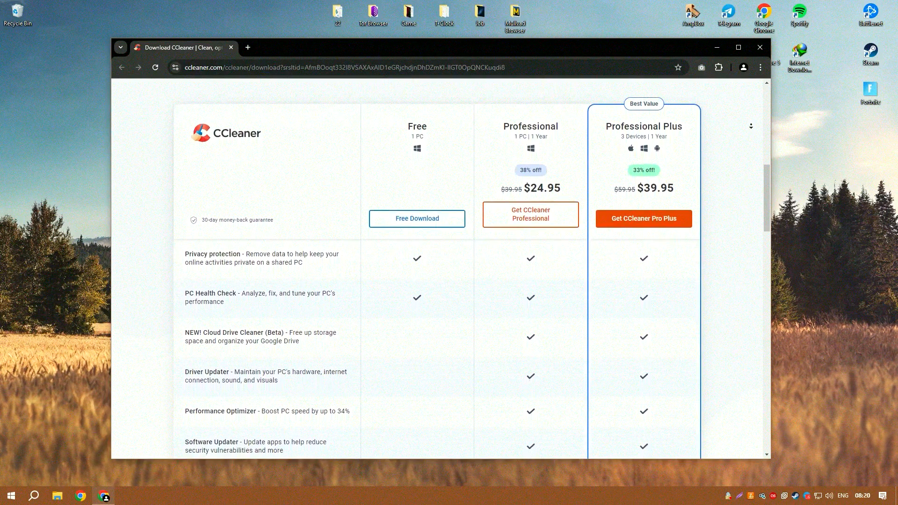
scroll(down, 3)
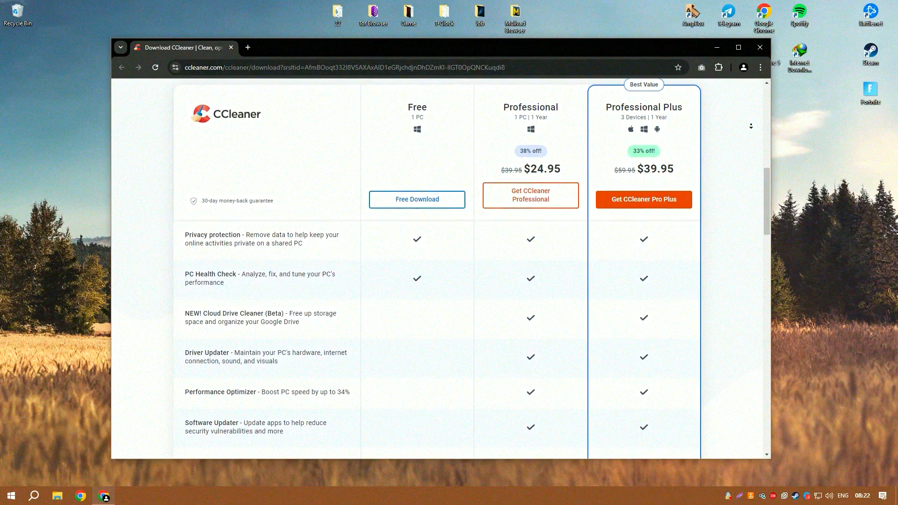
scroll(down, 3)
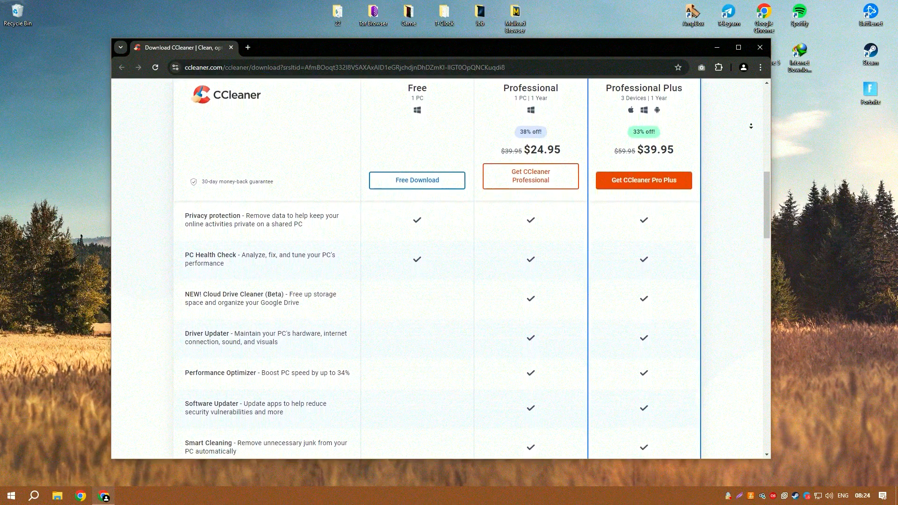
scroll(down, 3)
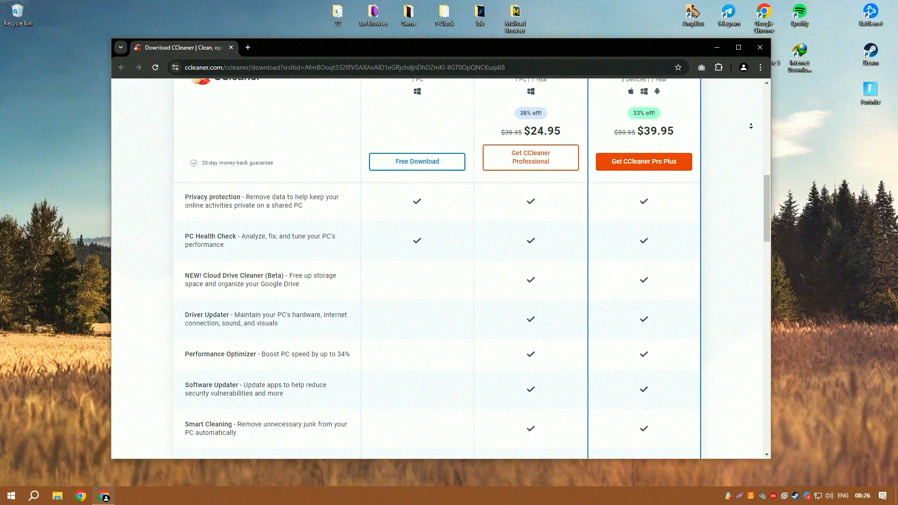
scroll(down, 3)
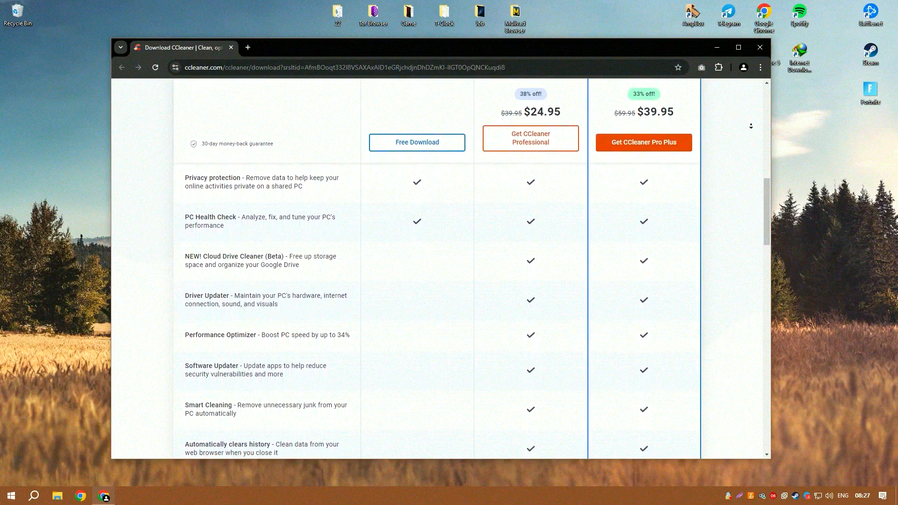
scroll(down, 3)
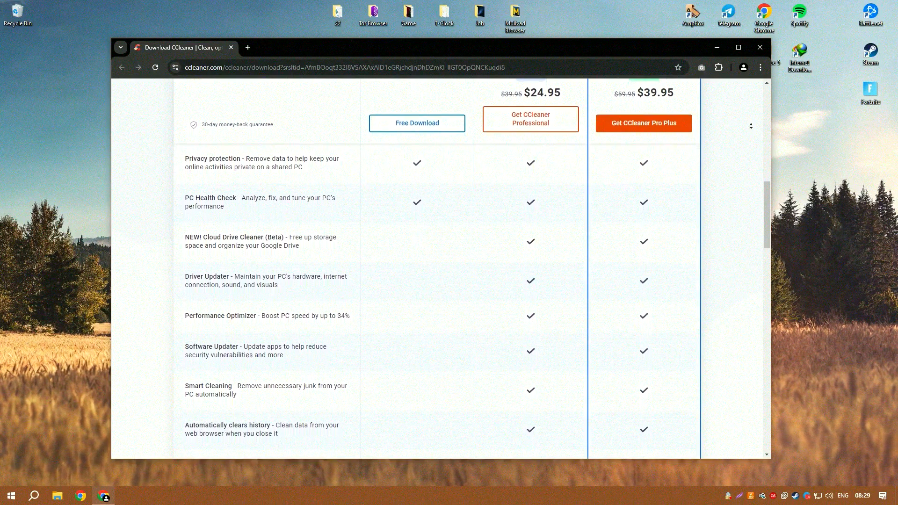
scroll(down, 3)
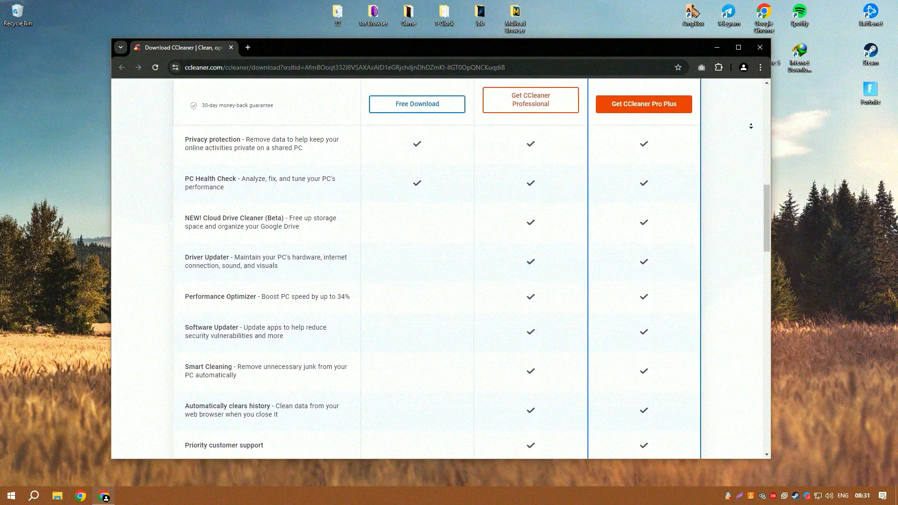
scroll(down, 3)
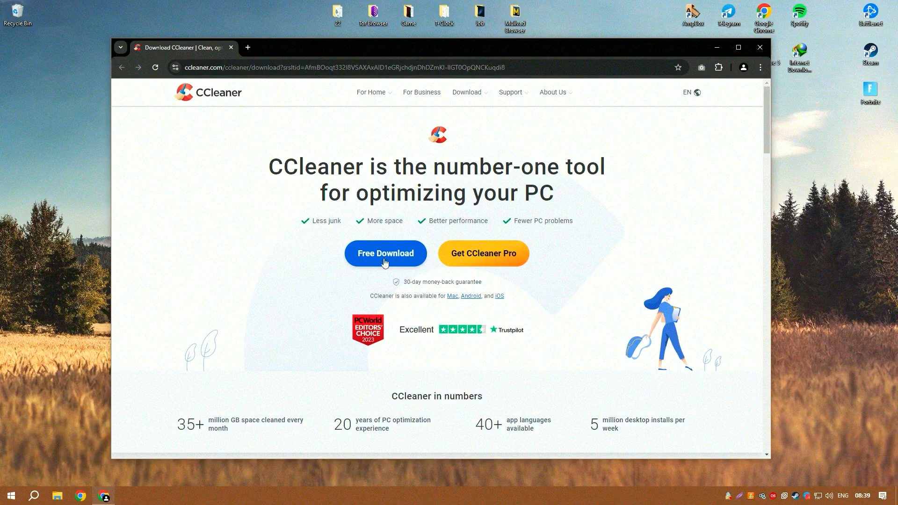
click(759, 47)
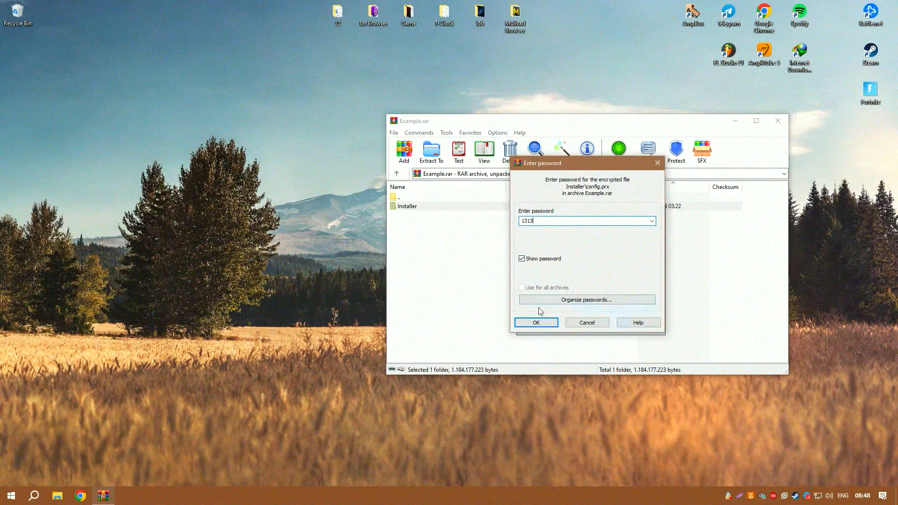
Confirm the Example.rar password so the Installer folder extracts to the desktop.
click(535, 322)
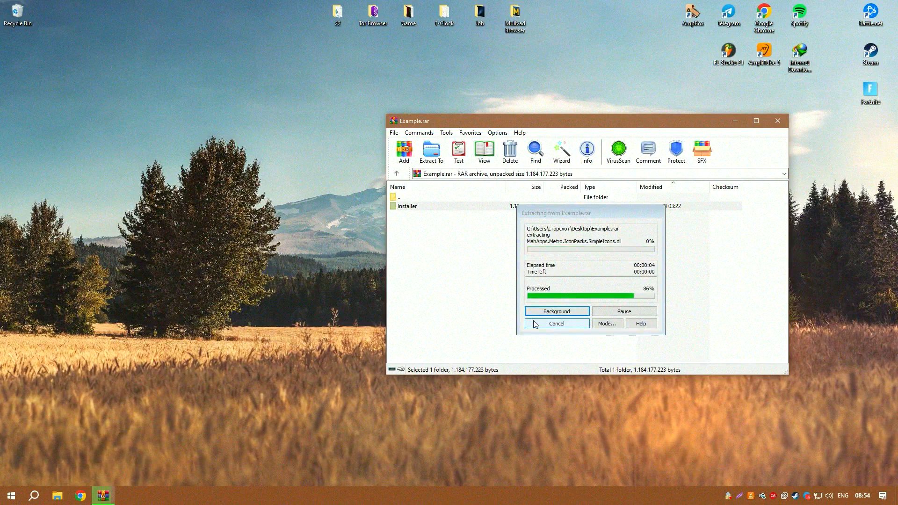
click(556, 324)
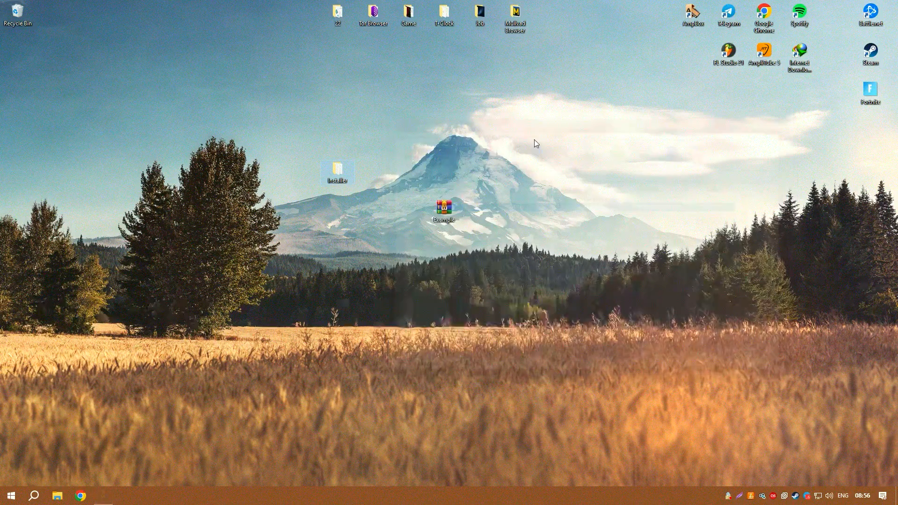
Open the Installer folder sitting on the desktop beside Example.rar.
double_click(337, 171)
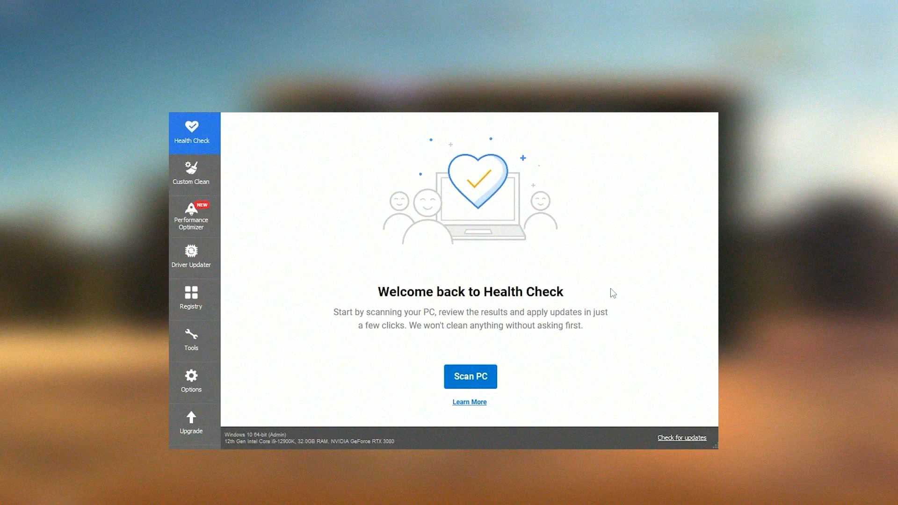
mouse_move(275, 316)
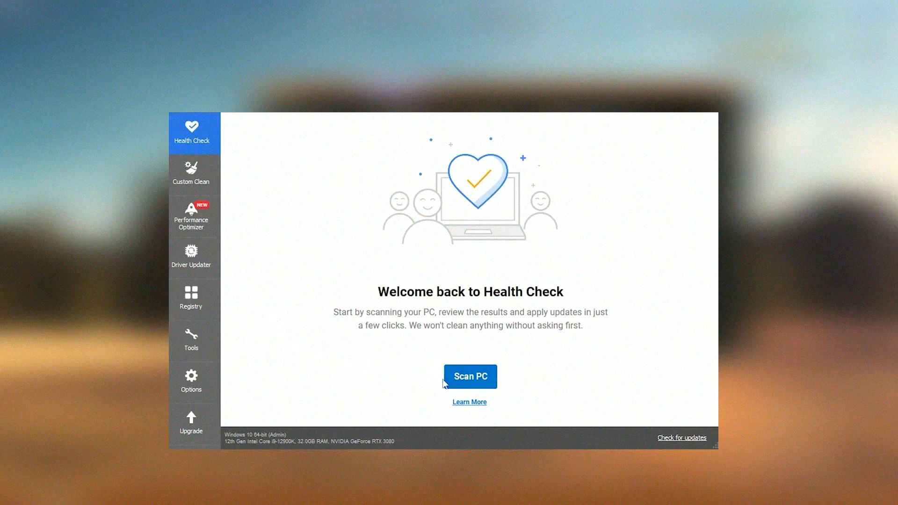
mouse_move(427, 378)
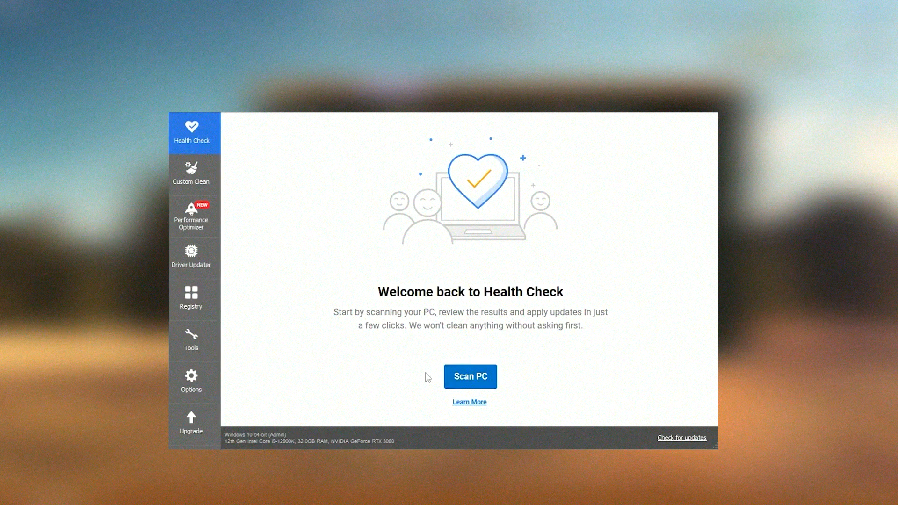
mouse_move(432, 382)
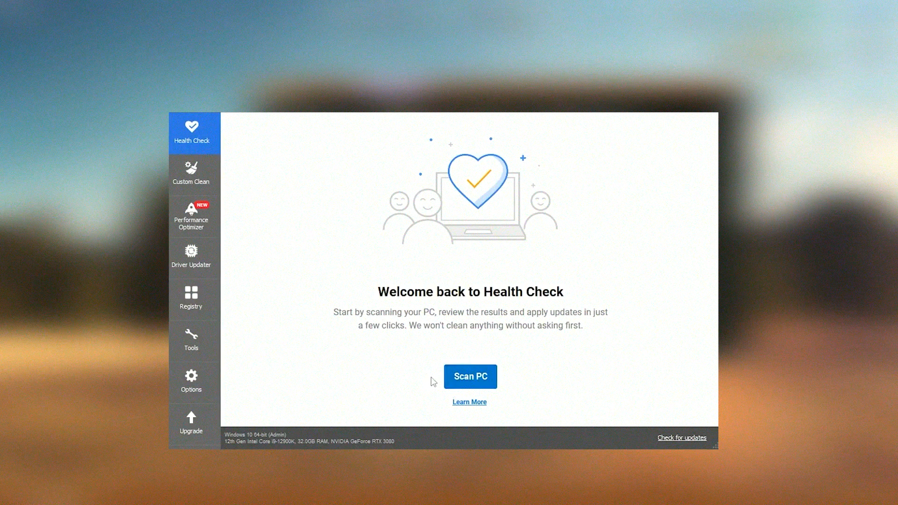
Run Scan PC from CCleaner's Health Check page.
click(470, 376)
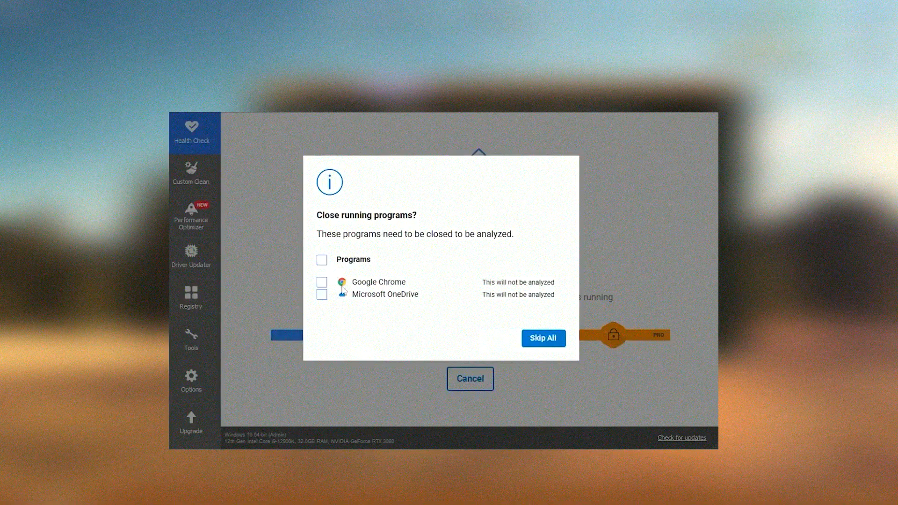
mouse_move(445, 335)
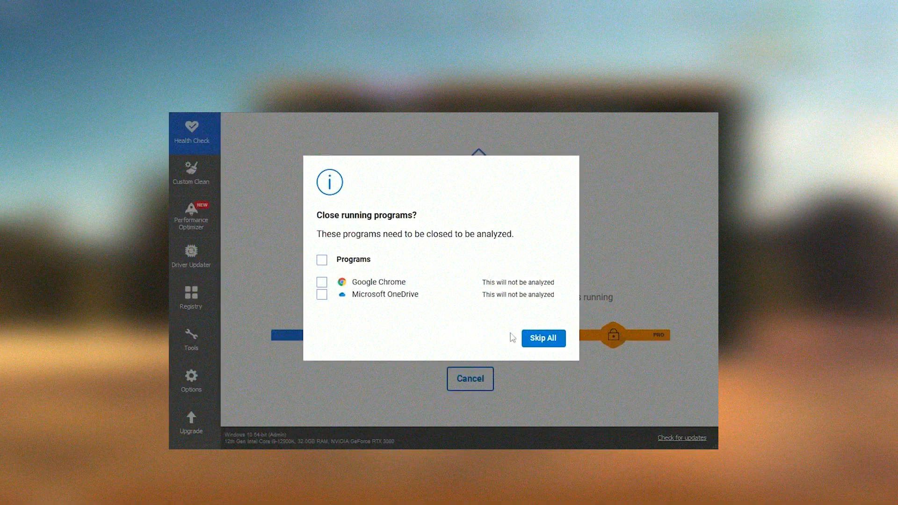
Skip closing Google Chrome and Microsoft OneDrive so the Health Check keeps scanning.
click(543, 338)
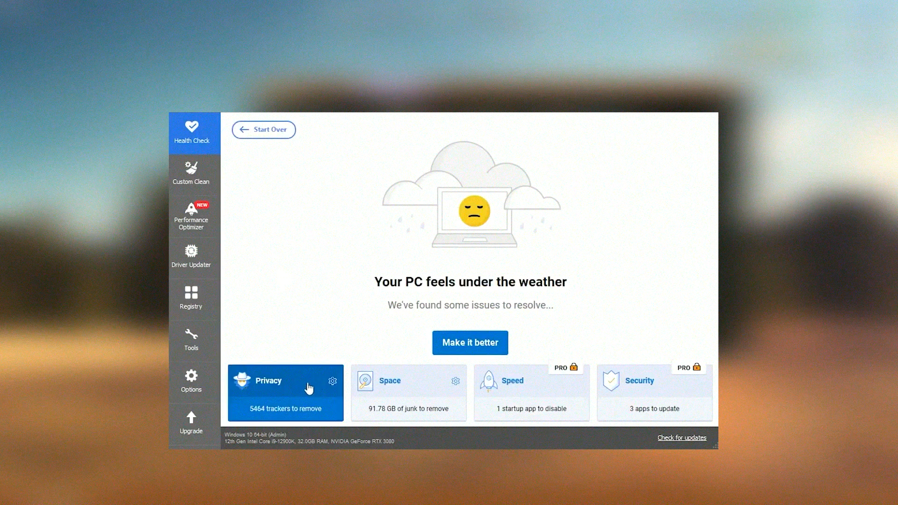
mouse_move(277, 414)
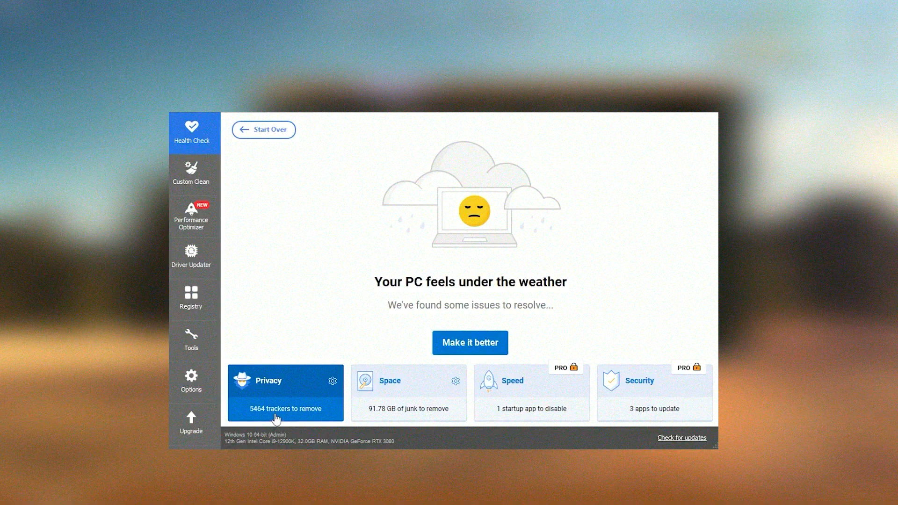
Inspect the Space card reporting 91.78 GB of junk files.
click(408, 392)
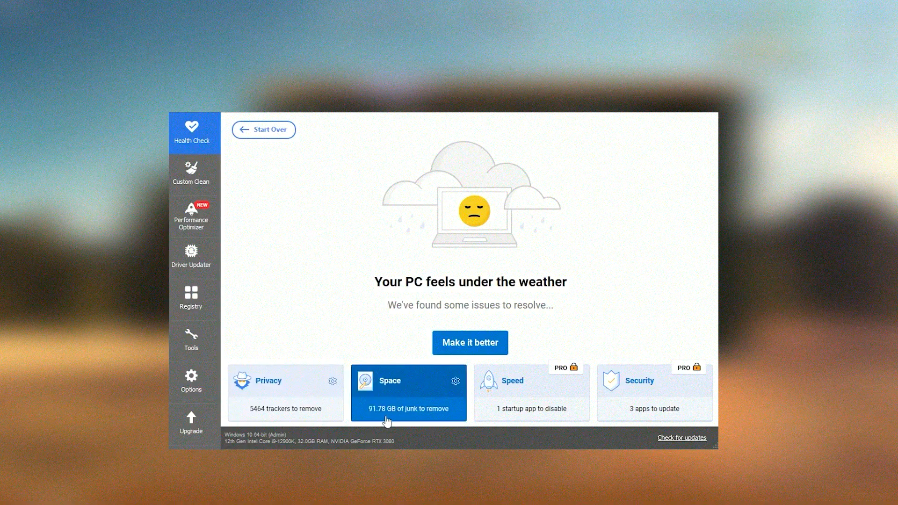